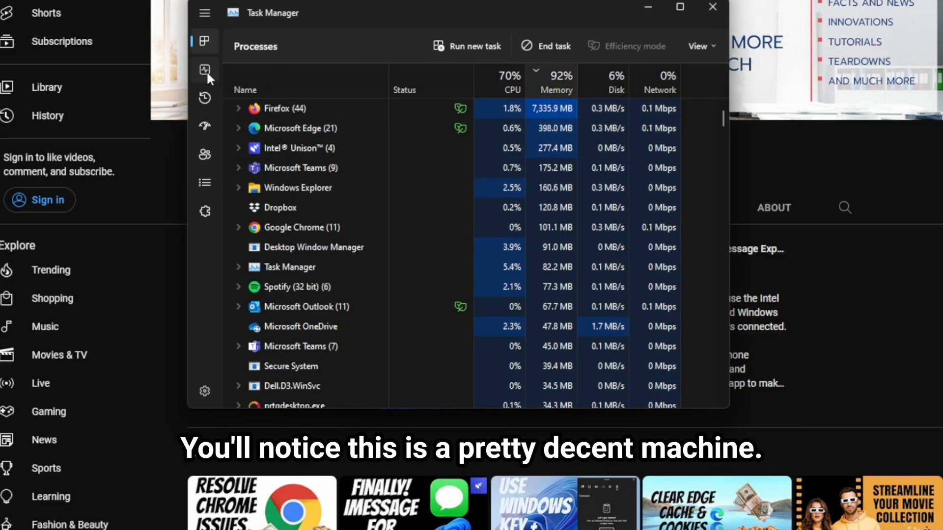
- Show the Performance view with the CPU graph at about 70% utilization
click(204, 68)
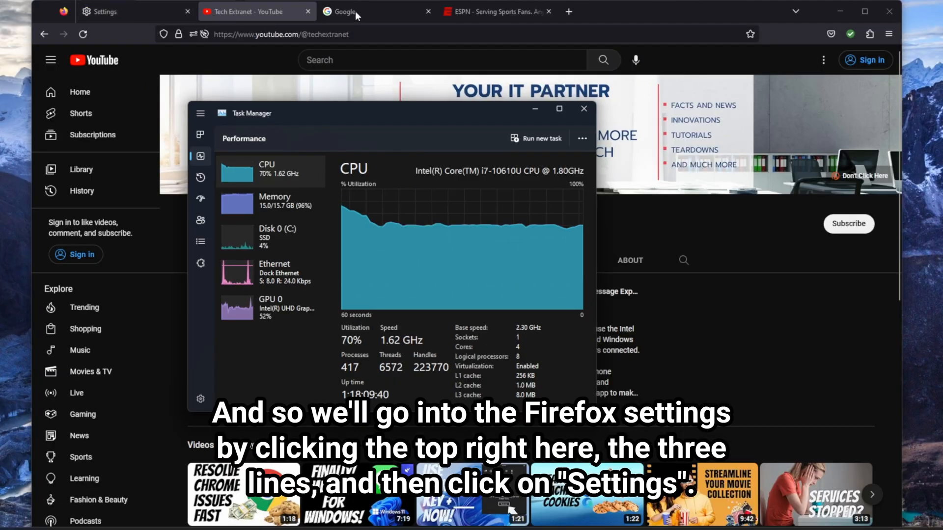
- Bring Firefox forward and reach its Settings from the main menu
click(582, 109)
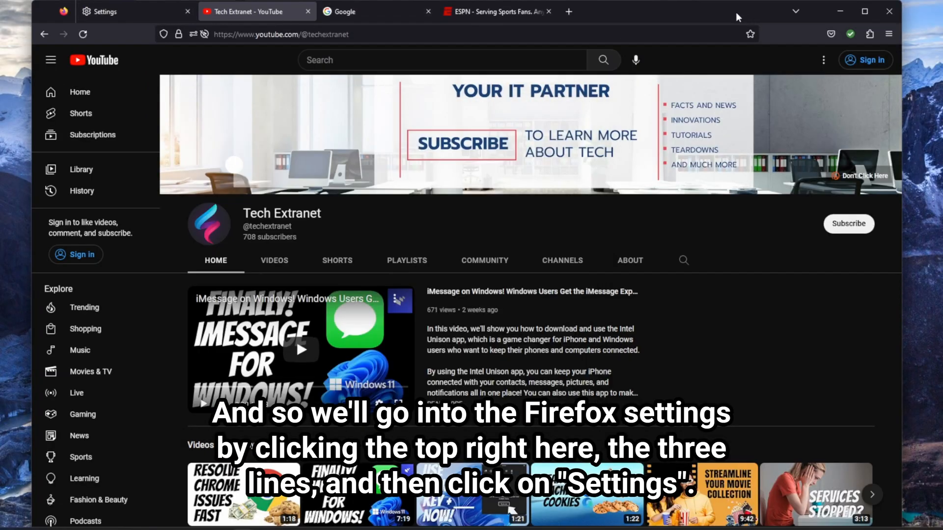
click(889, 34)
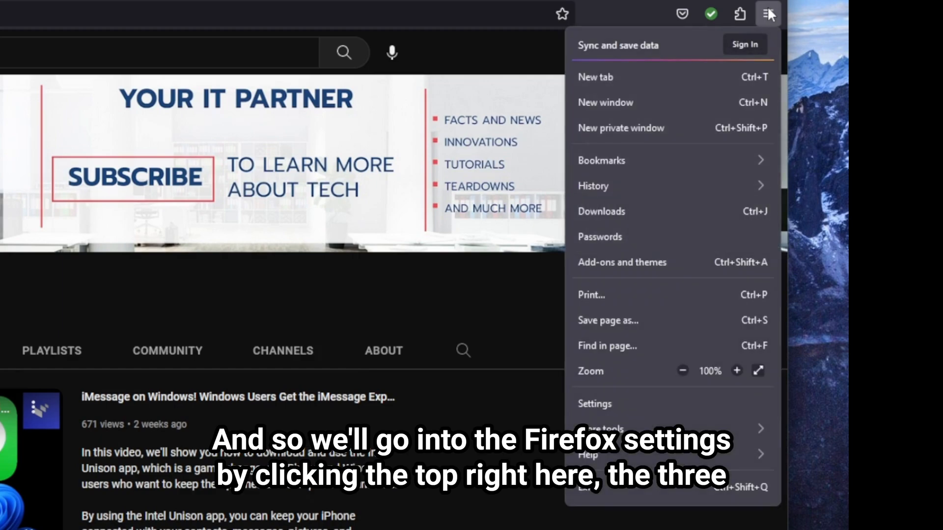
mouse_move(768, 13)
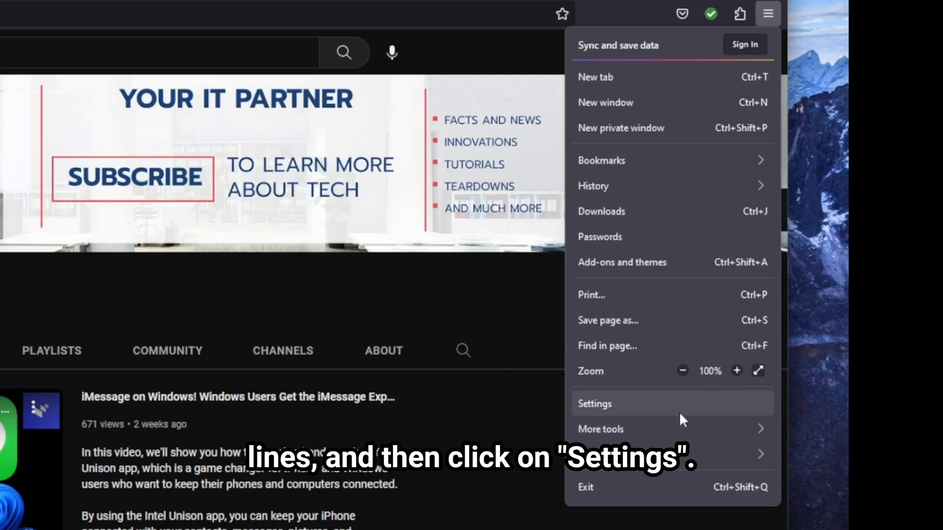
click(594, 404)
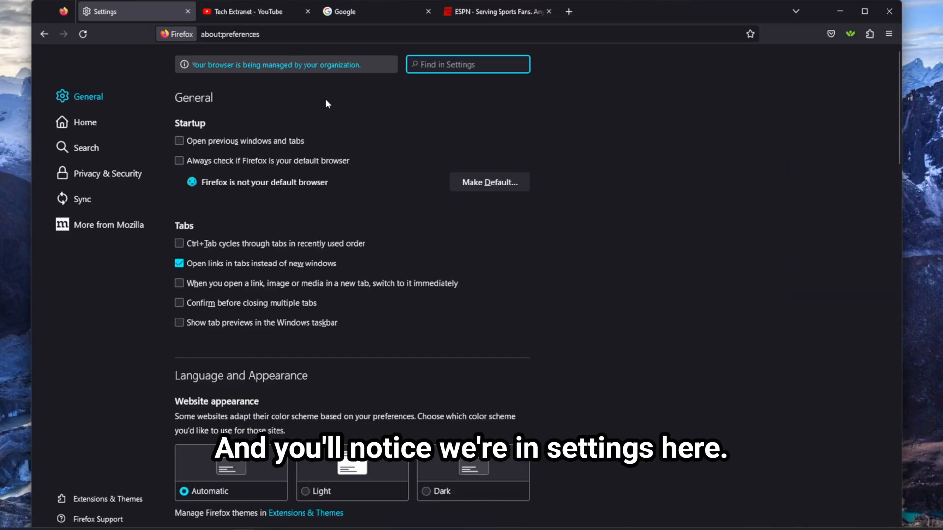
- Scroll the General page down to the Performance section
scroll(down, 3)
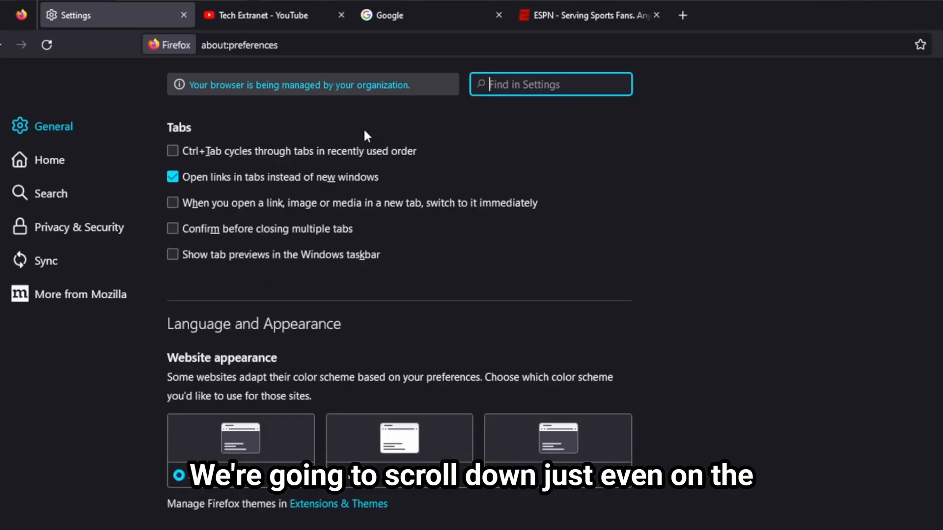
scroll(down, 3)
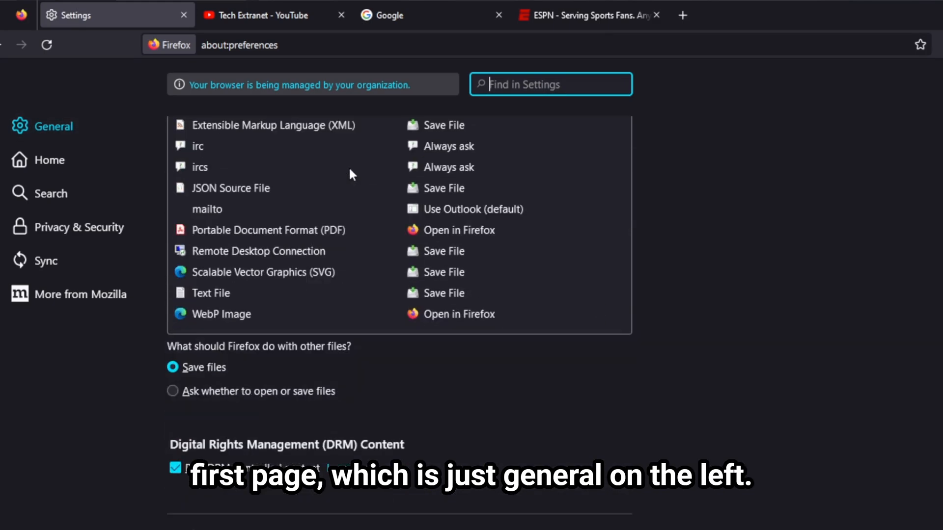
scroll(down, 3)
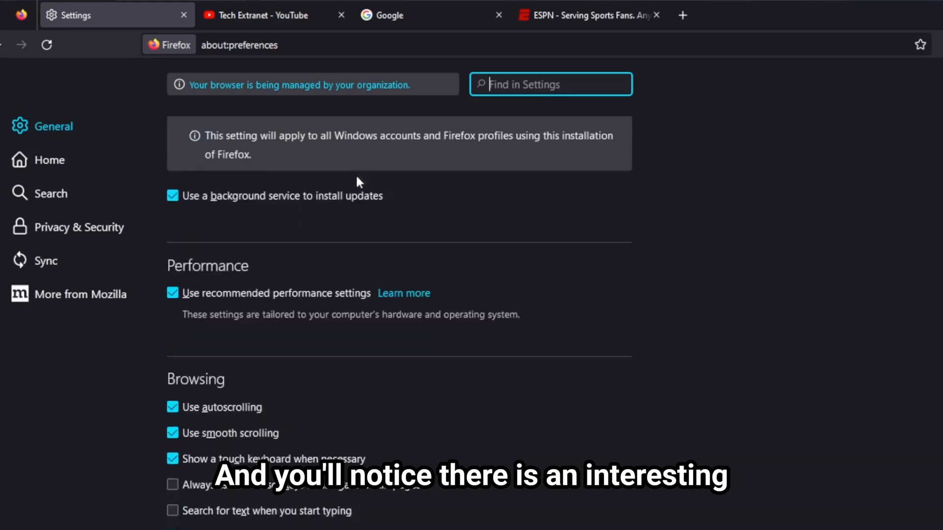
scroll(down, 3)
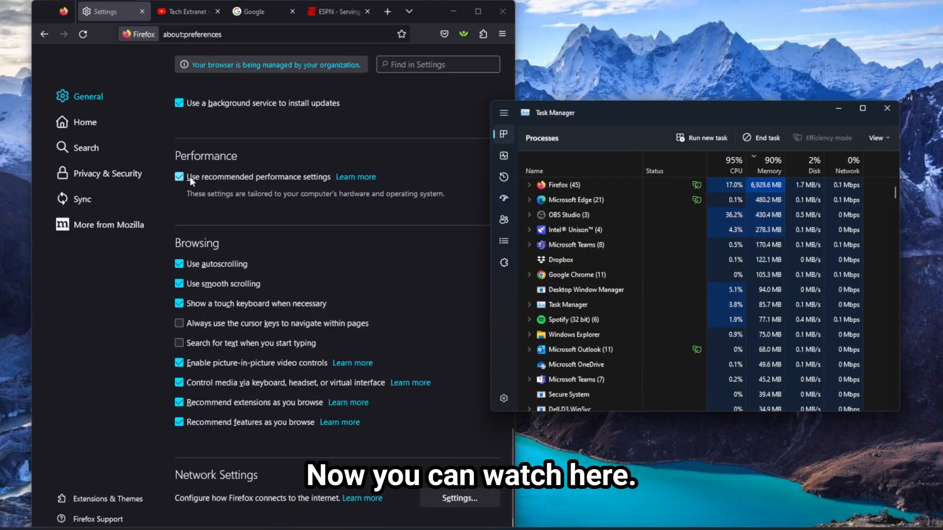
- Uncheck 'Use recommended performance settings' and 'Use hardware acceleration when available'
click(179, 177)
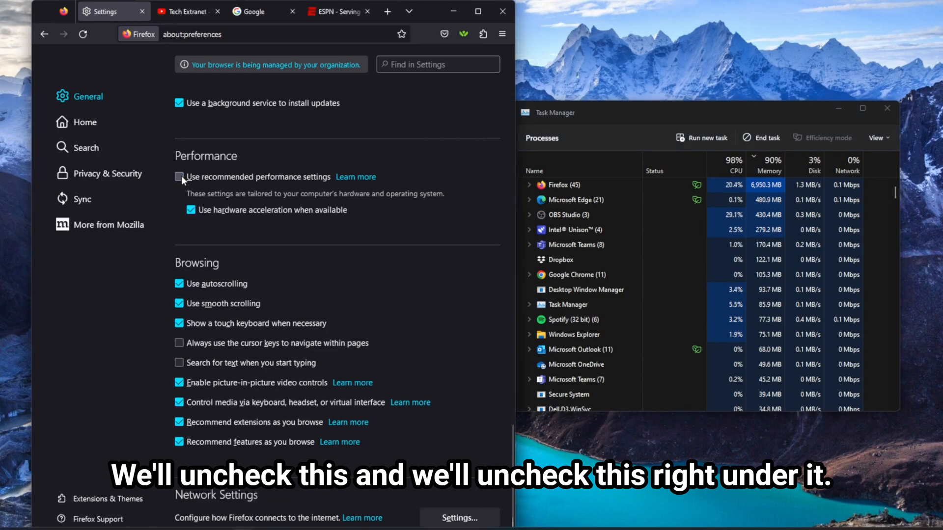
click(178, 177)
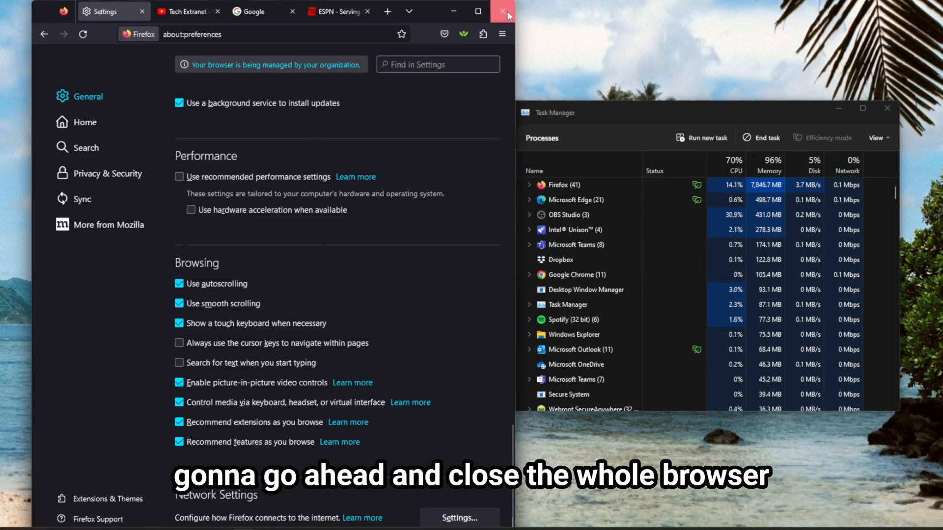
click(504, 12)
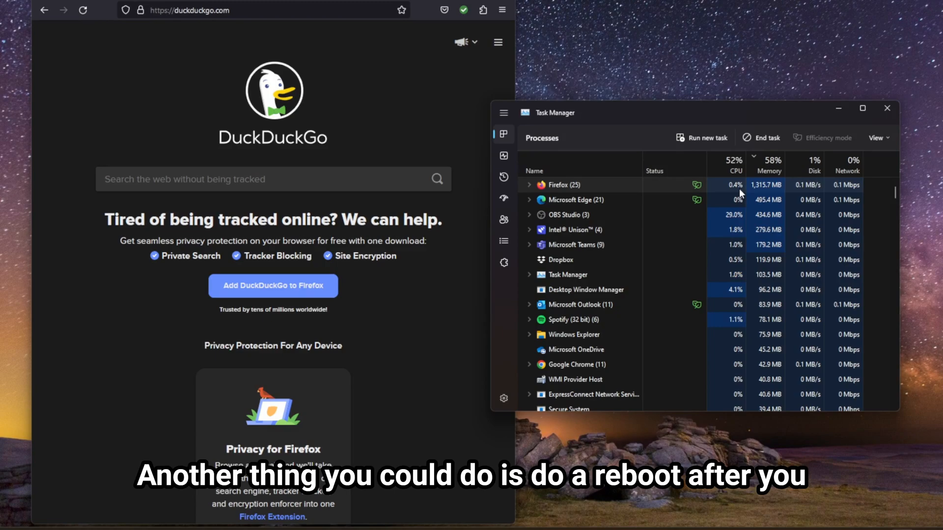
mouse_move(683, 203)
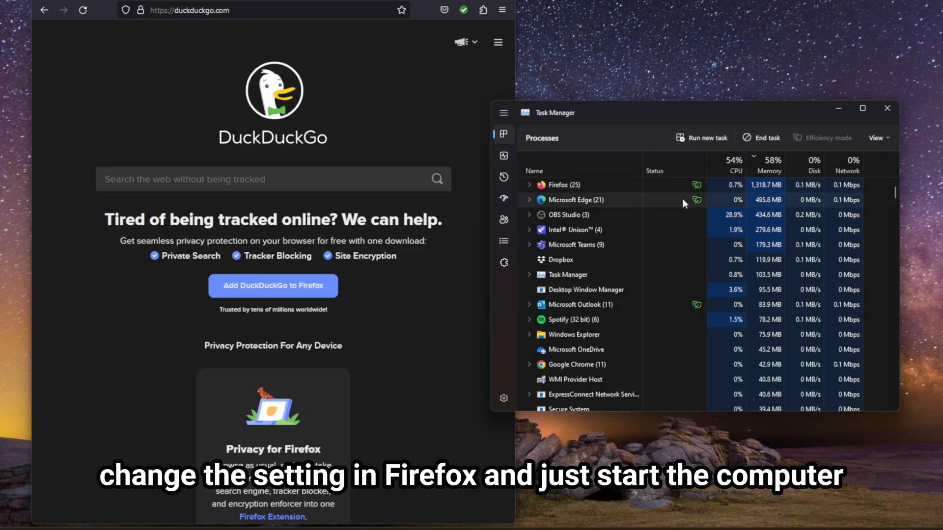